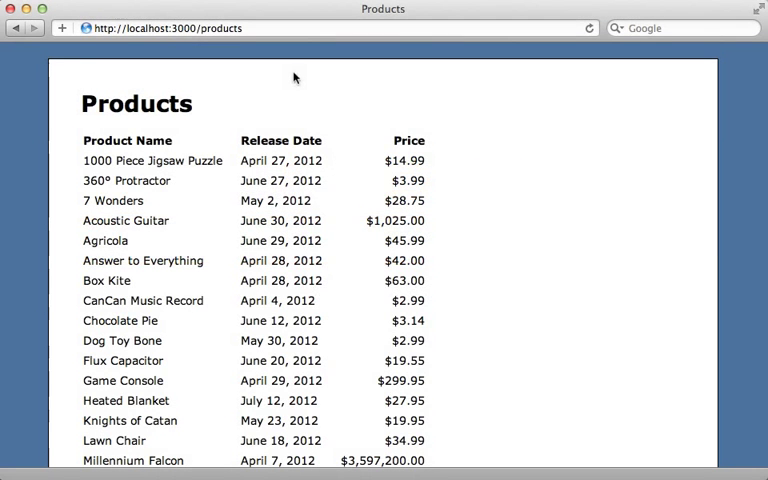
mouse_move(257, 86)
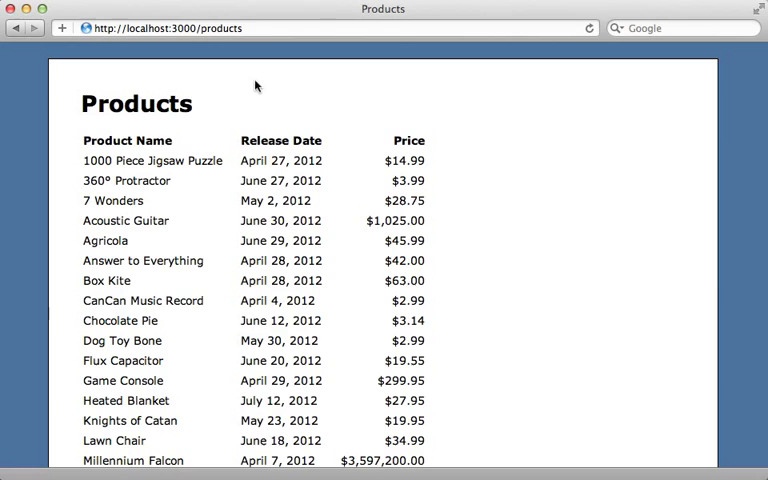
mouse_move(197, 133)
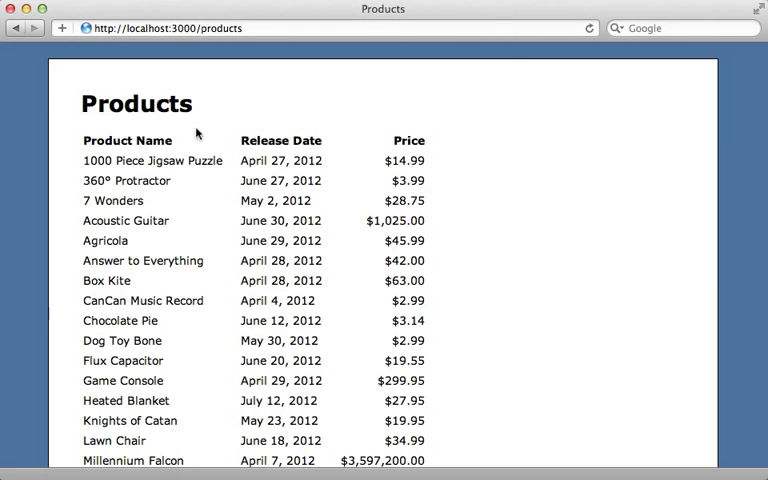
mouse_move(165, 168)
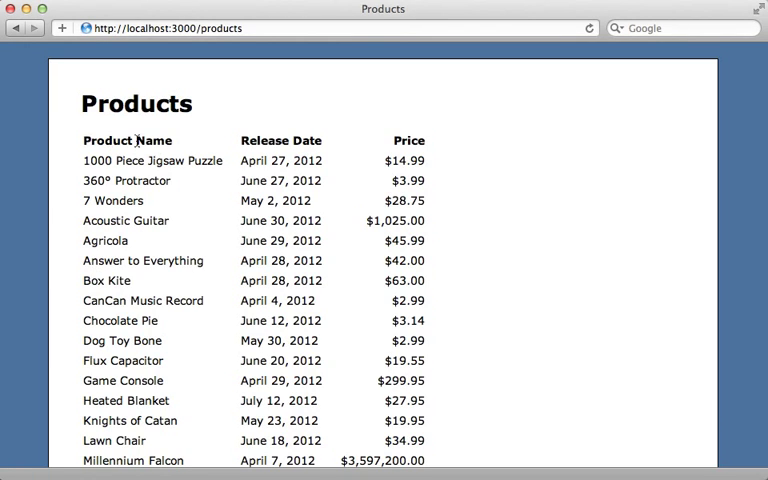
mouse_move(220, 140)
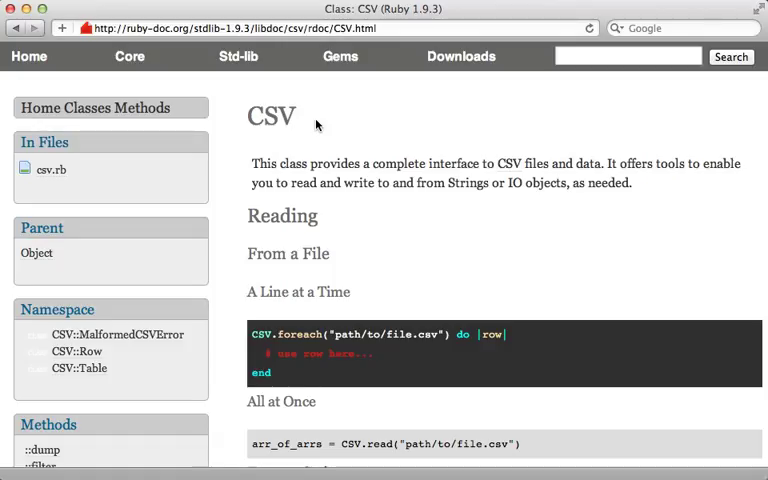
mouse_move(314, 270)
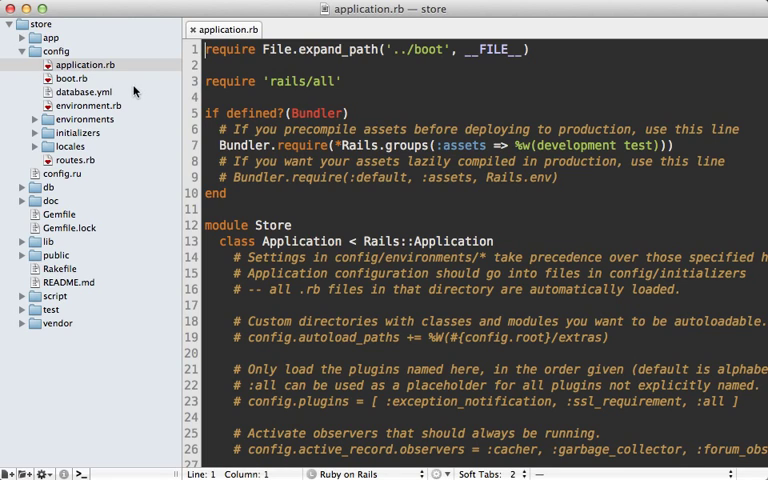
Step: Open config/application.rb from the TextMate project drawer
left_click(207, 65)
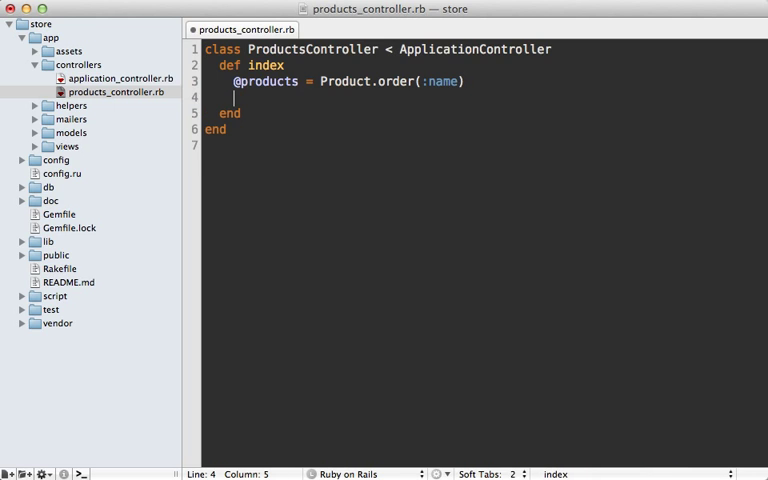
type("respond_to do |format|")
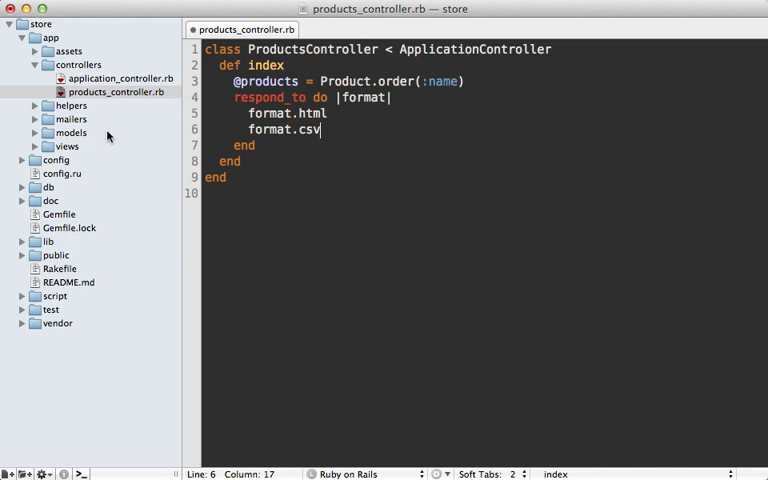
left_click(36, 146)
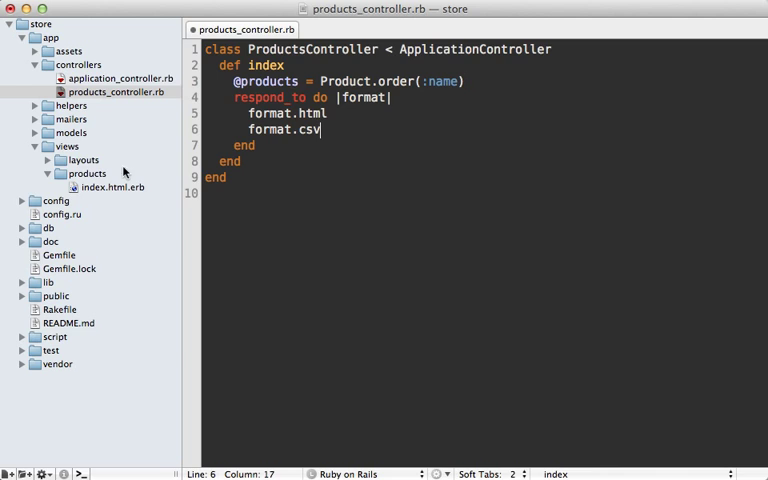
left_click(47, 146)
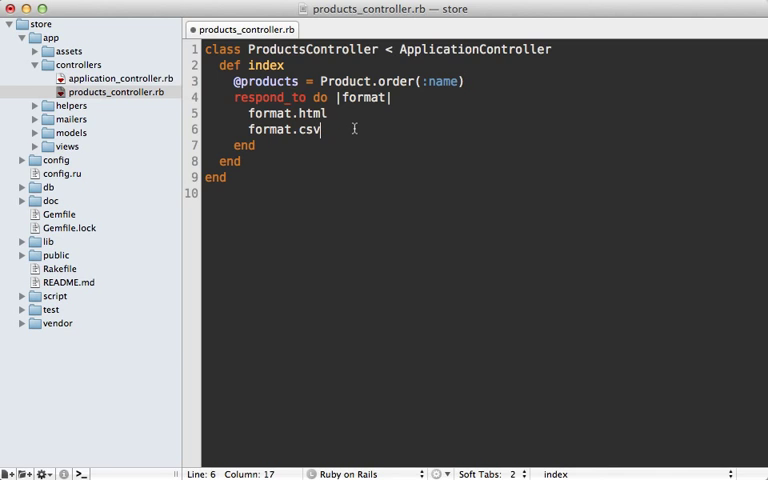
type("{ render tex}")
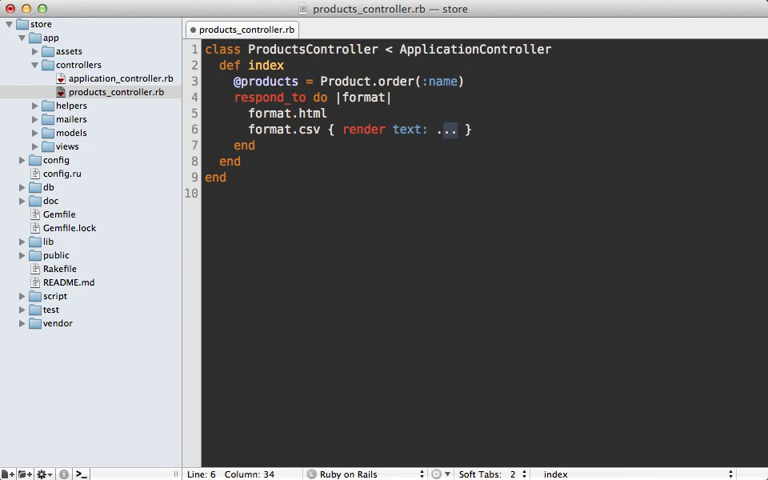
key("backspace")
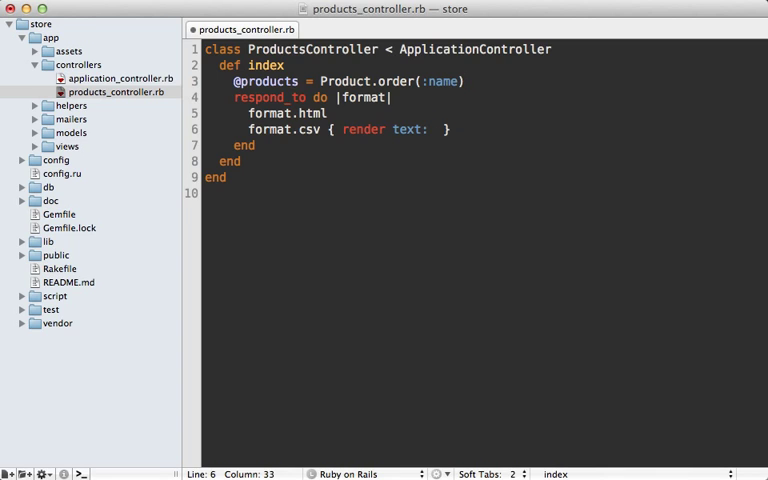
type("@products.to")
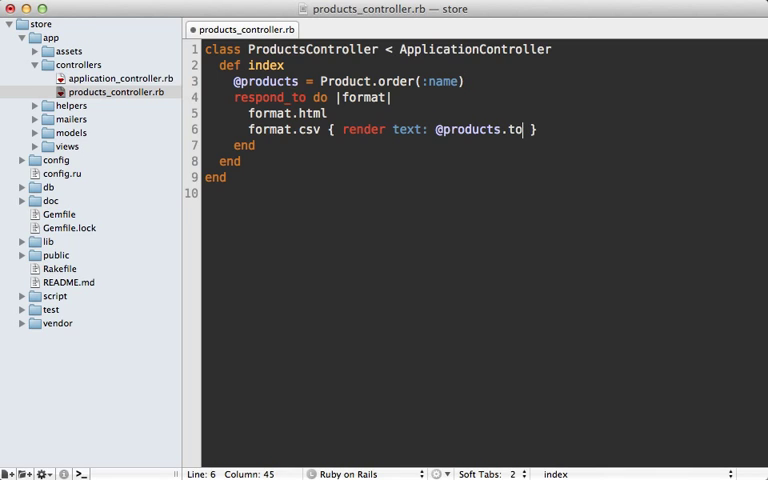
type("_csv")
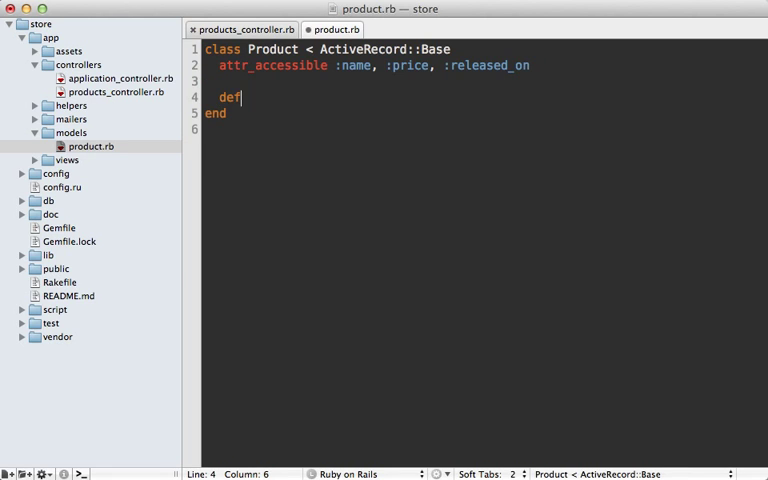
Step: Define self.to_csv using CSV.generate and append column_names as the header row
type("self.to_csv")
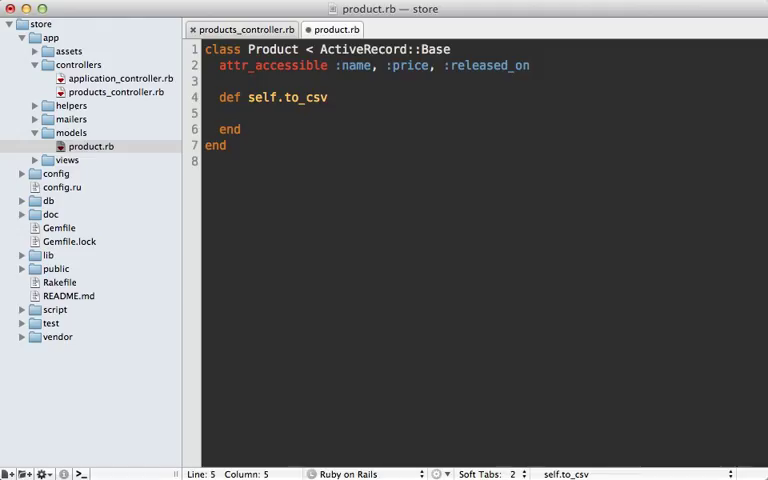
type("CSV.generate")
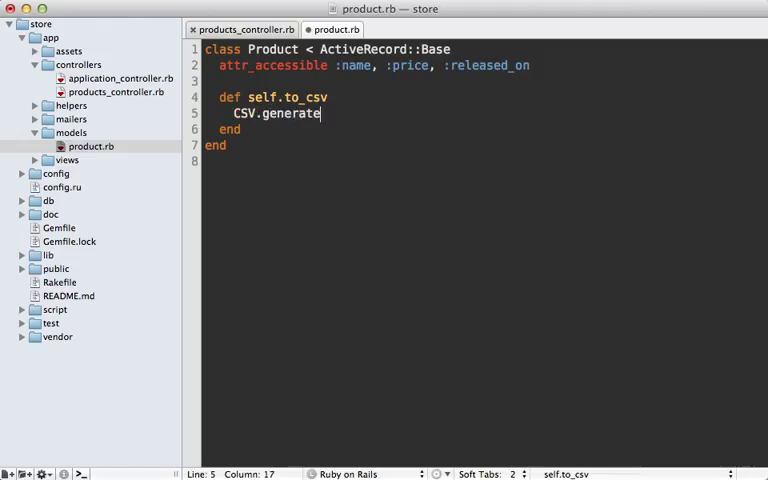
type("do |variable|")
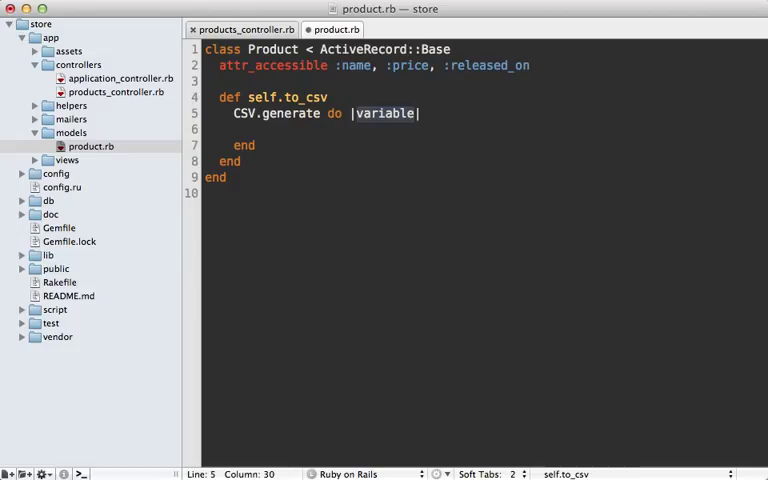
type("csv")
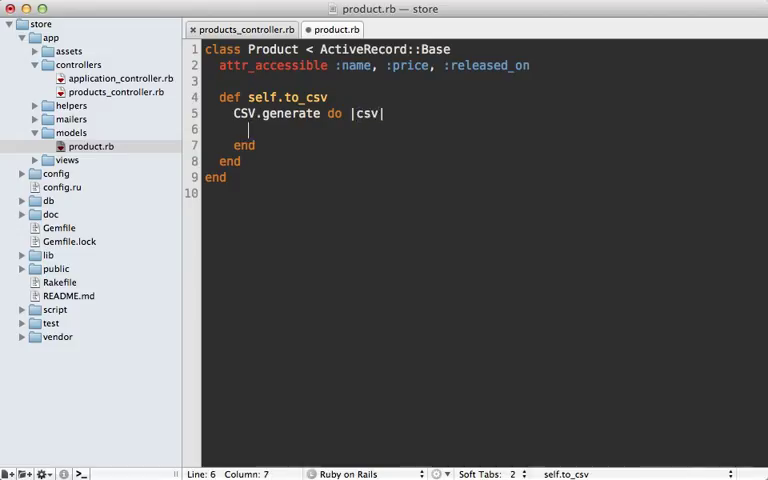
type("csv <<<")
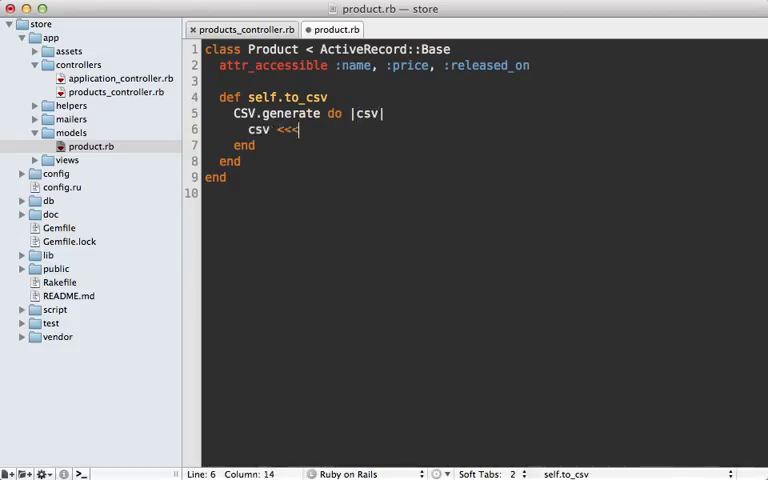
key("Backspace")
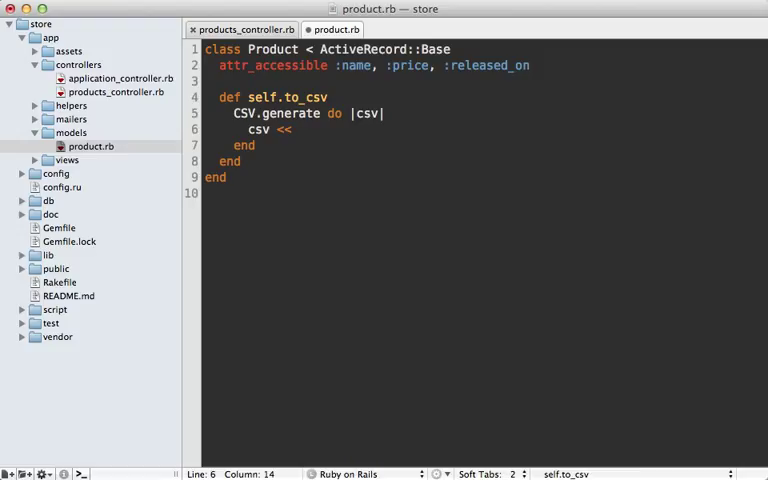
type("column_nam")
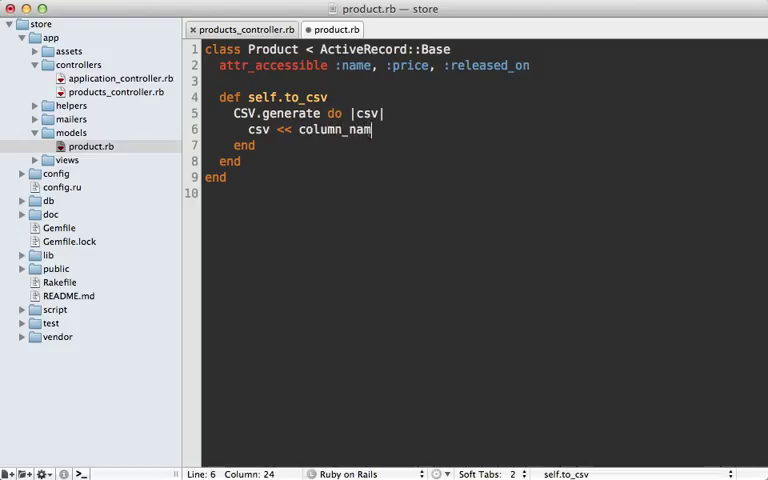
type("es")
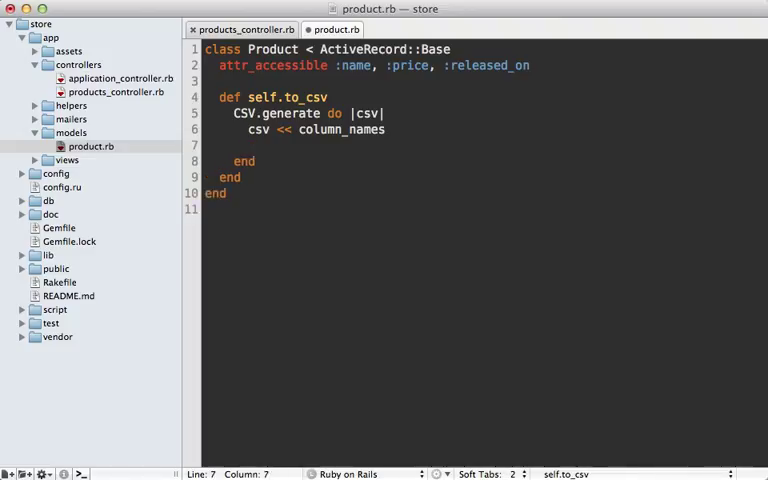
Step: Loop over all products, appending each one's attributes.values_at(*column_names) to the CSV
type("al")
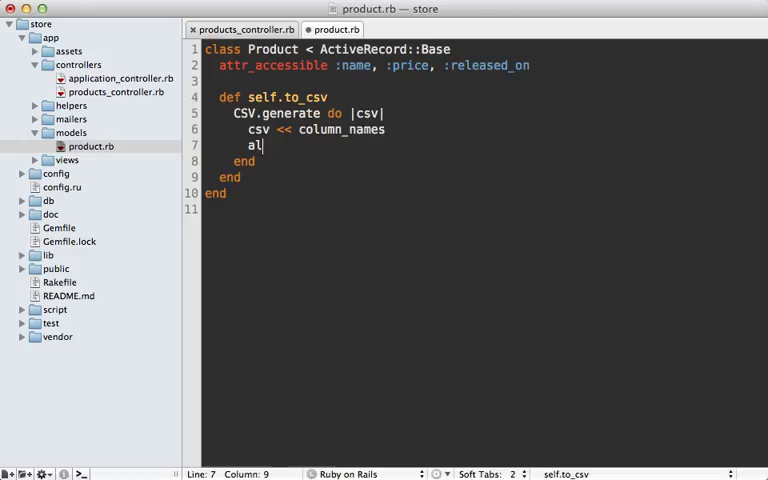
type("l.each do |variable|")
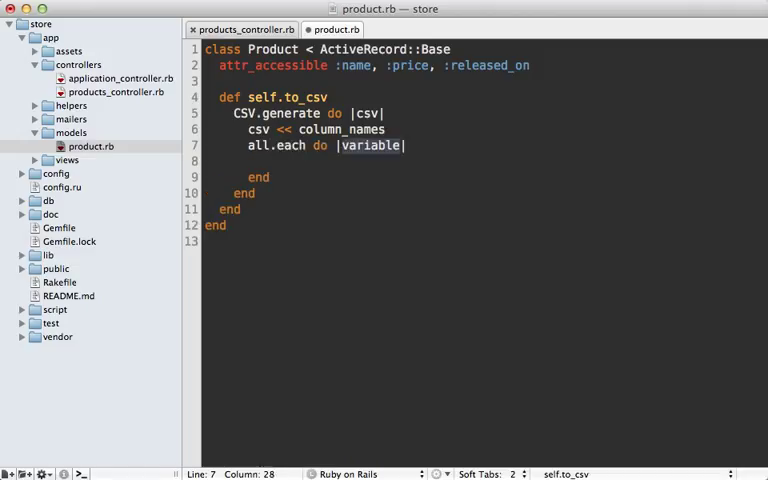
type("product")
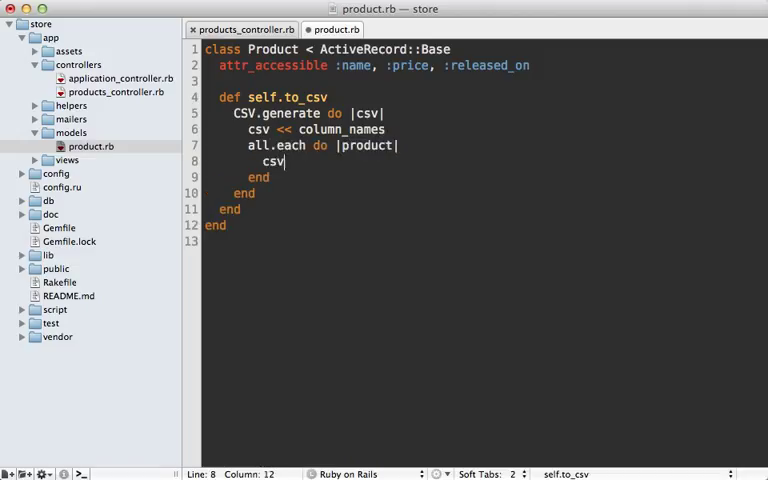
type("<<")
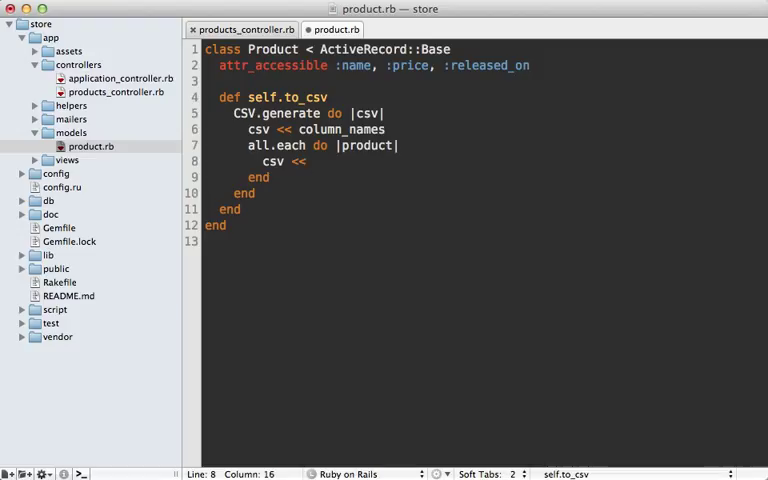
type("product.attributes.valut")
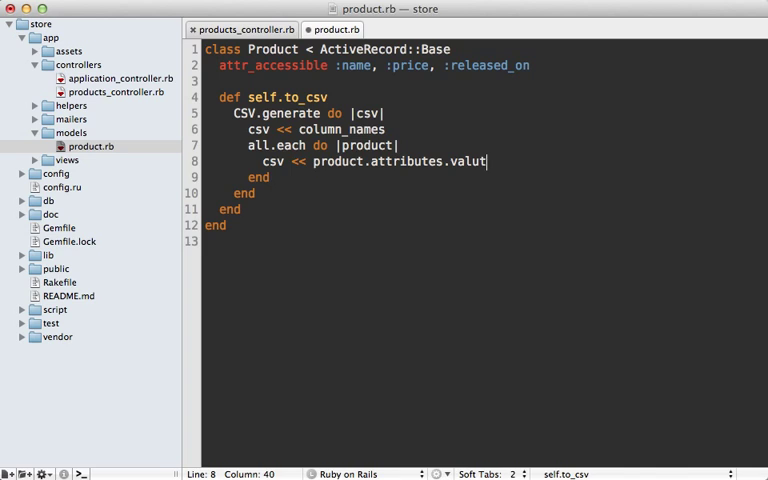
type("es_at()")
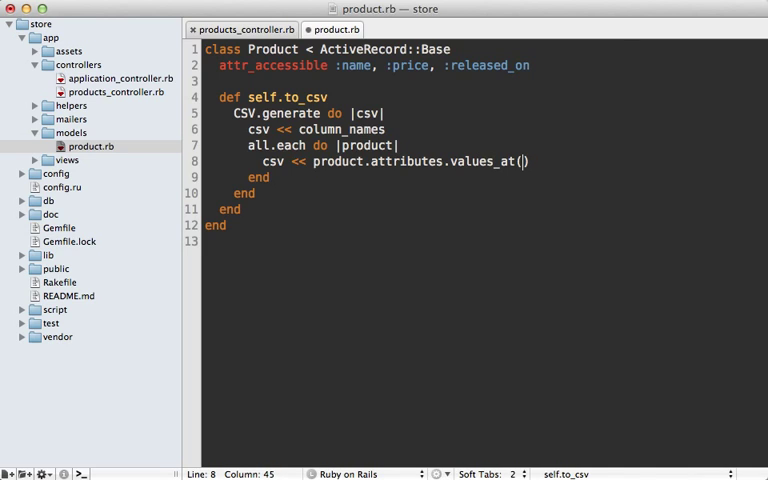
type("*column_nam")
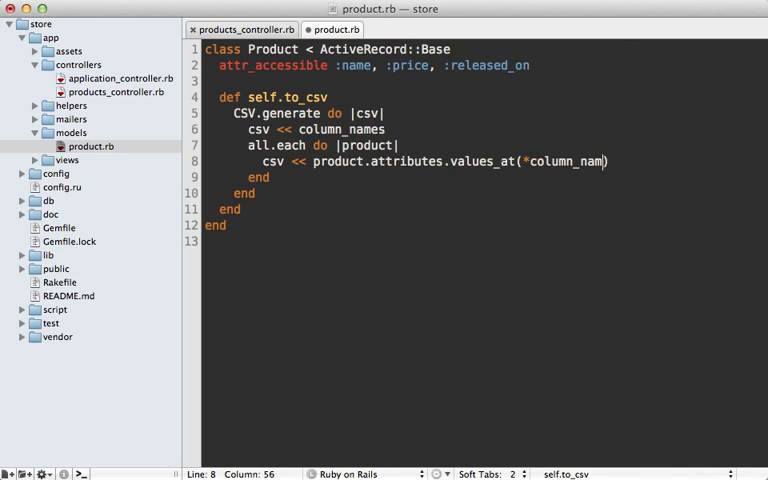
type("es")
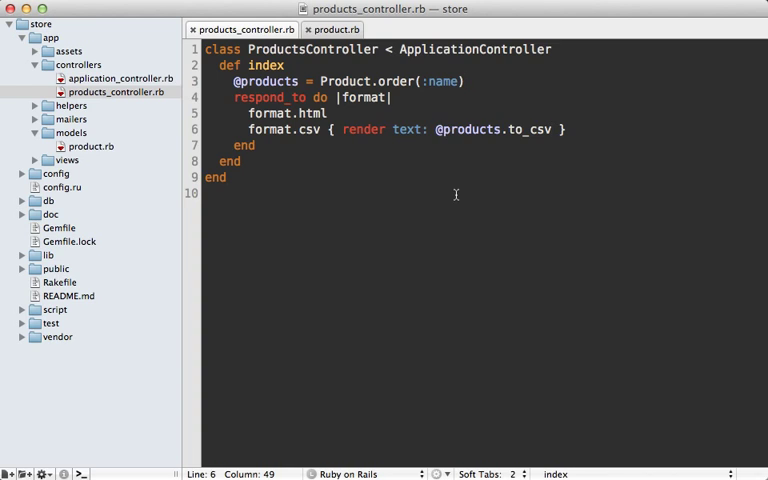
mouse_move(363, 130)
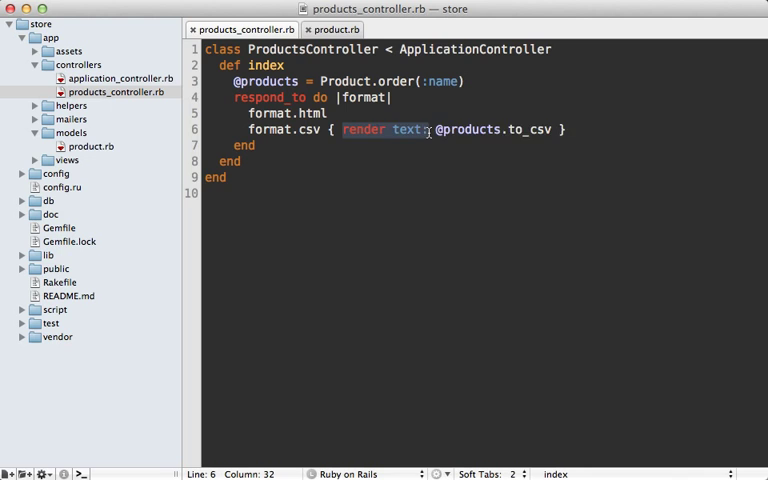
Step: Switch format.csv to send_data and load localhost:3000/products.csv in Safari
type("send_re")
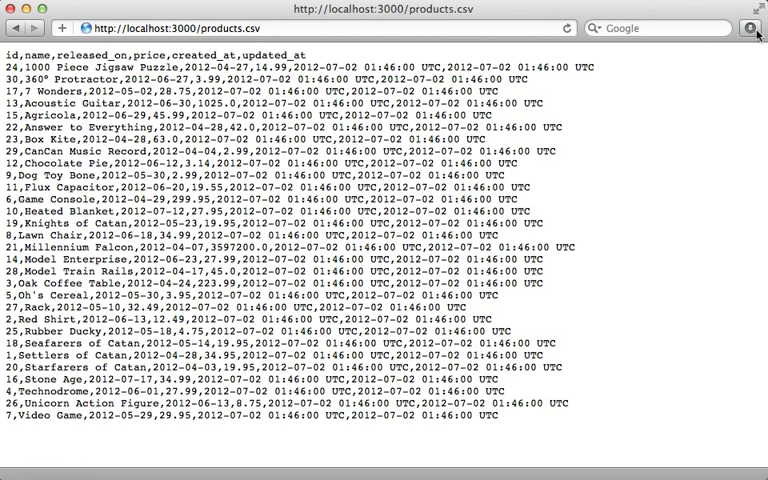
left_click(749, 28)
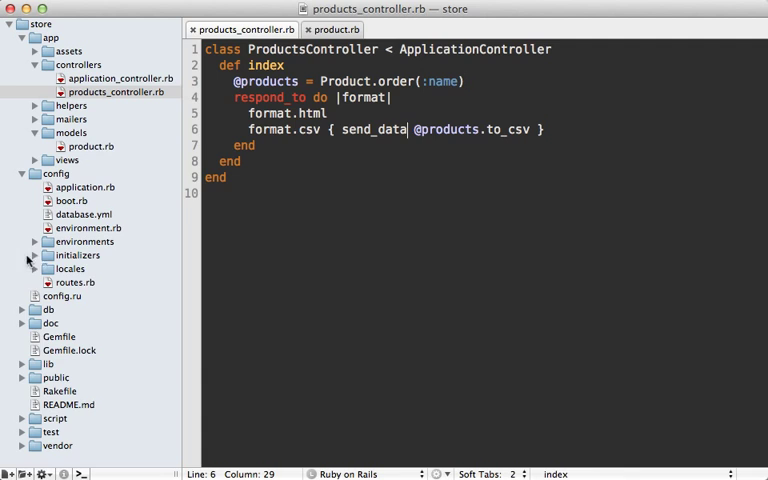
Step: Expand config > initializers in the project drawer to reveal mime_types.rb
left_click(33, 255)
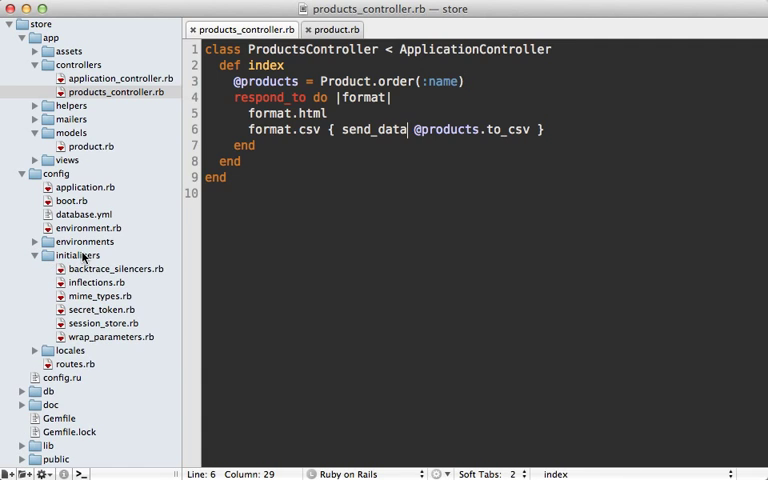
Step: Add Mime::Type.register "application/xls", :xls on a new line in mime_types.rb
left_click(98, 296)
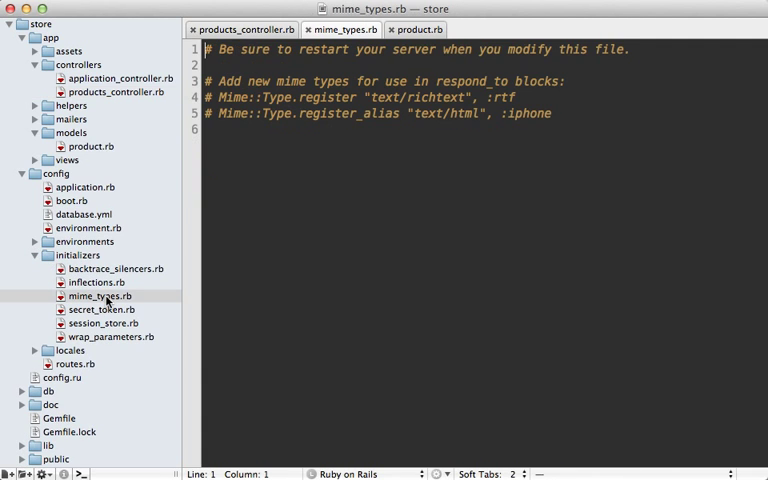
key("enter")
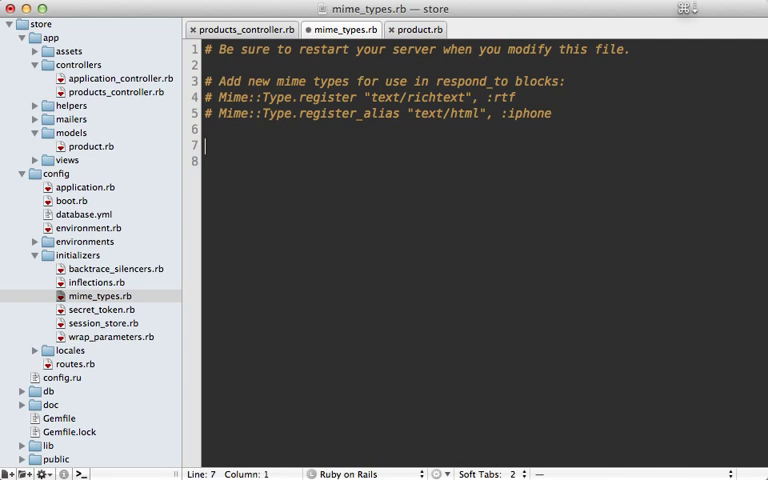
type("Mime::Type.r")
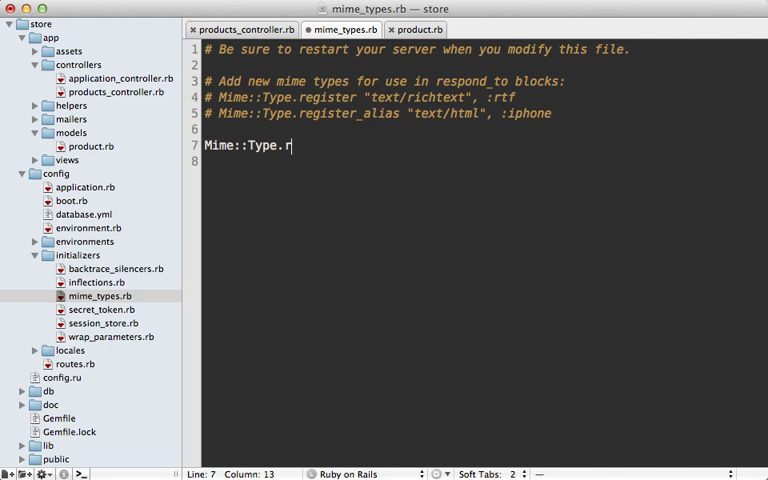
type("egister \"application/")
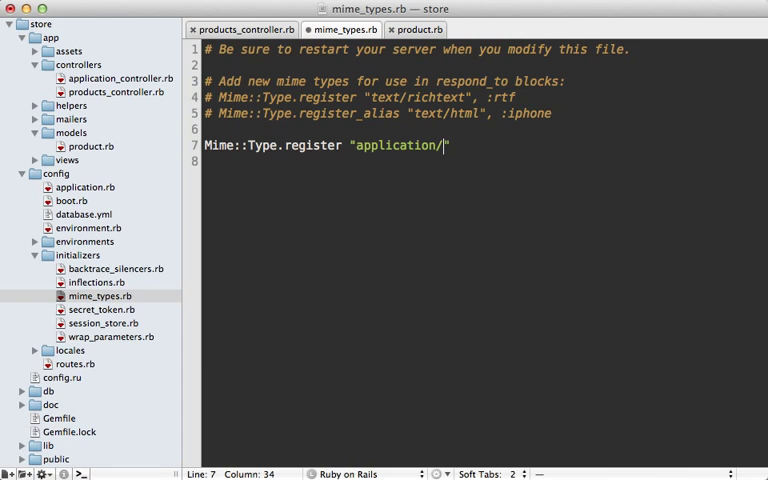
type("xls\",")
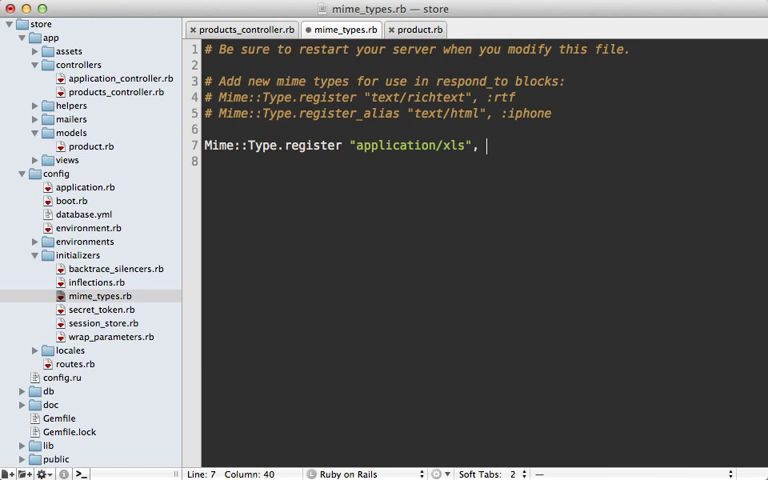
type(":xls")
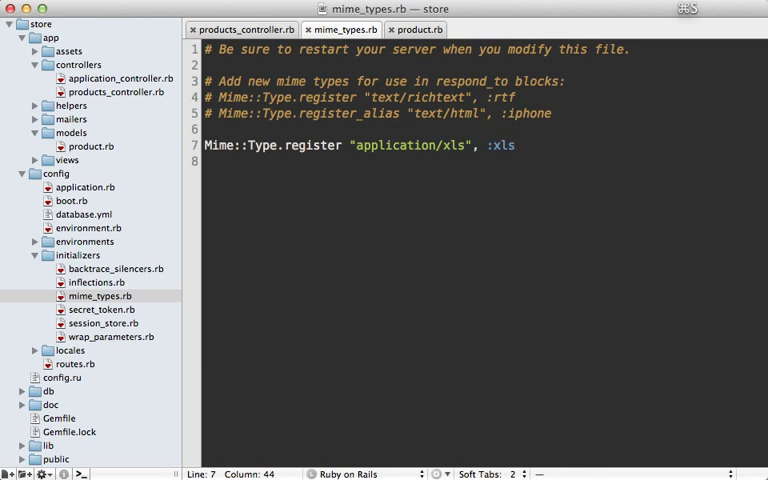
left_click(241, 29)
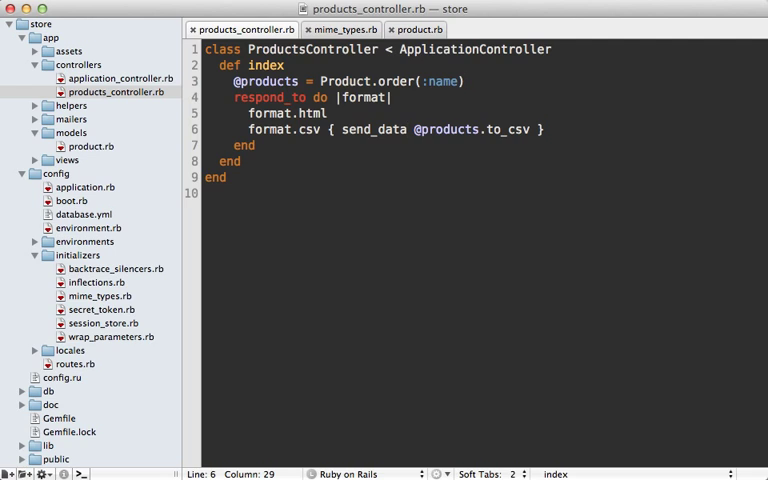
type("format.xls { send_data @products.to_csv }")
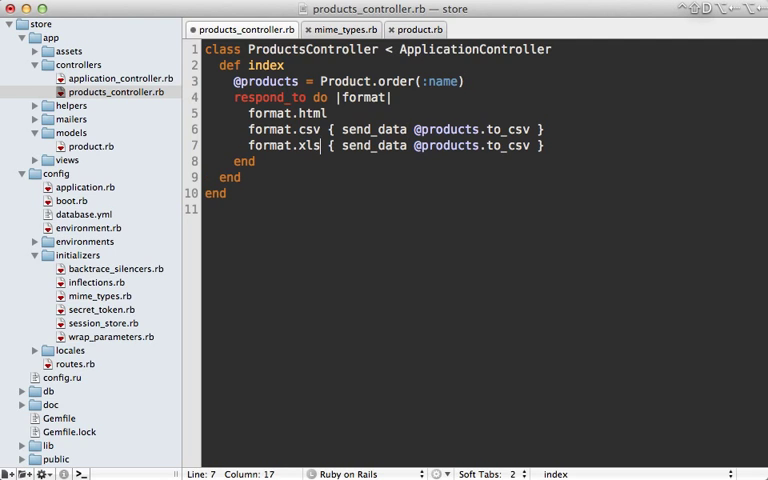
left_click(528, 145)
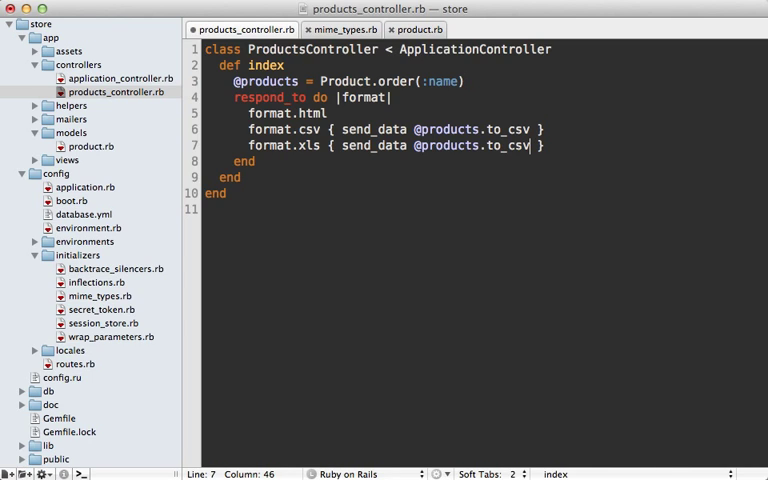
type("()")
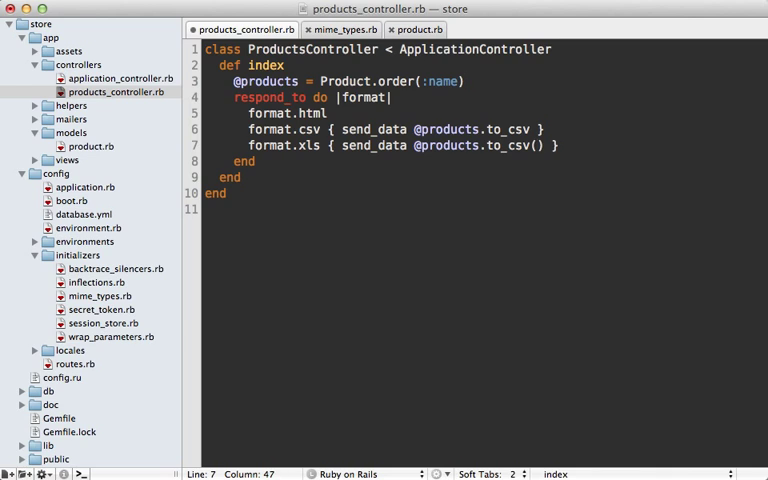
type("col")
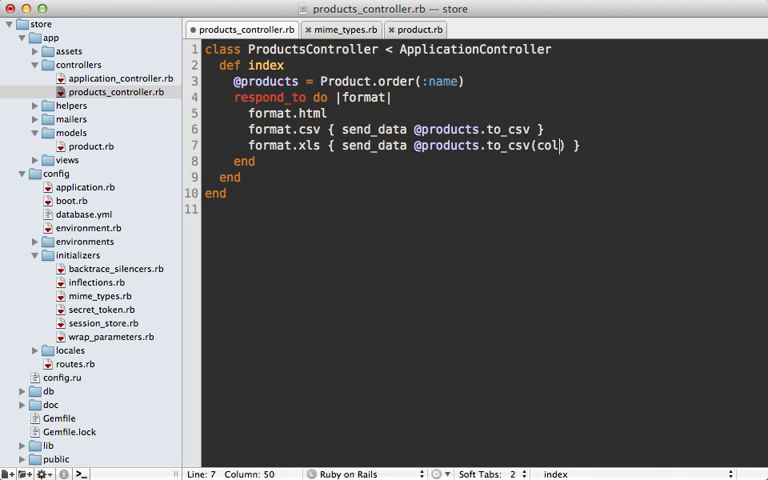
type("_sep: \"\"")
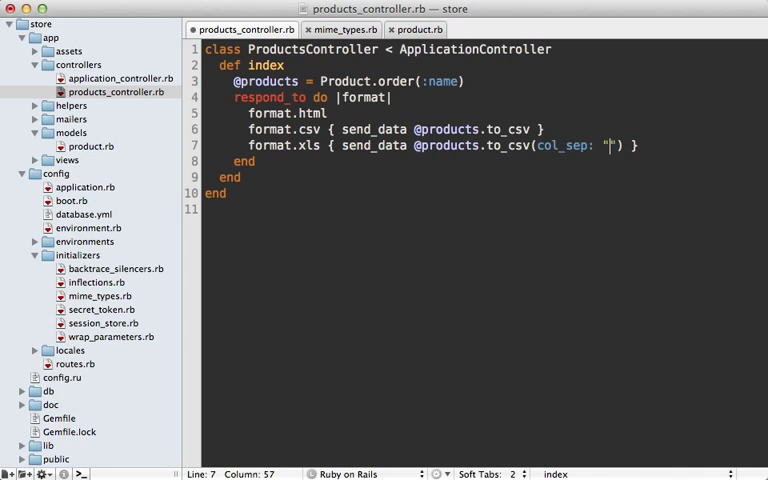
type("\\t")
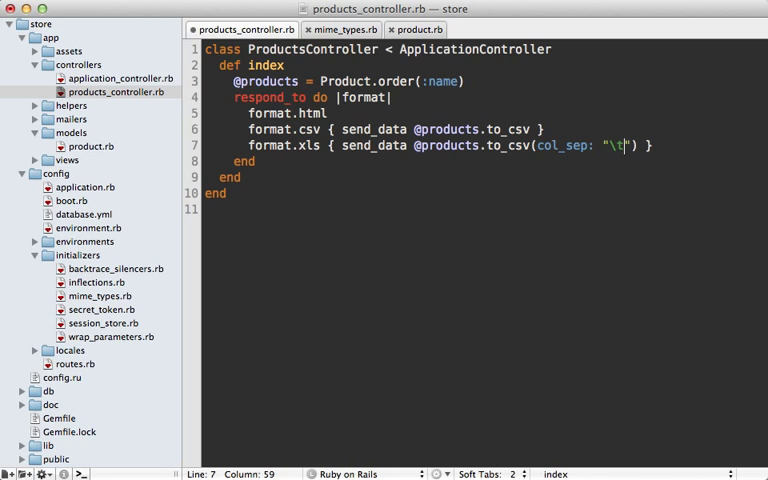
left_click(416, 29)
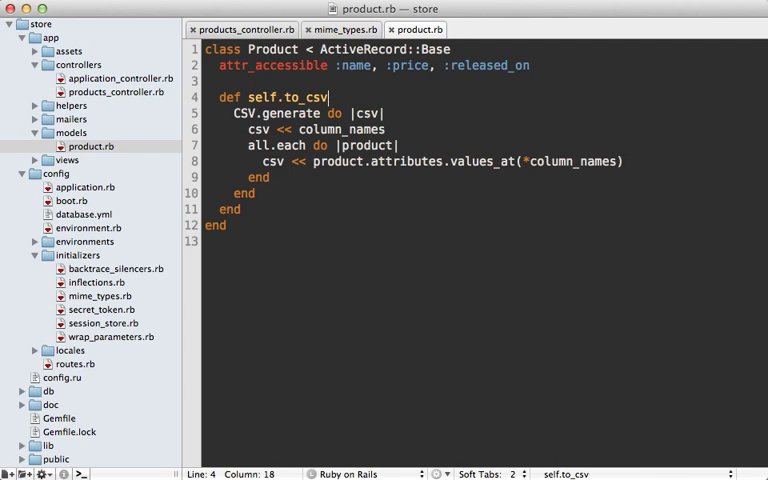
Step: Change the definition to self.to_csv(options = {}) and call CSV.generate(options)
type("(options = {")
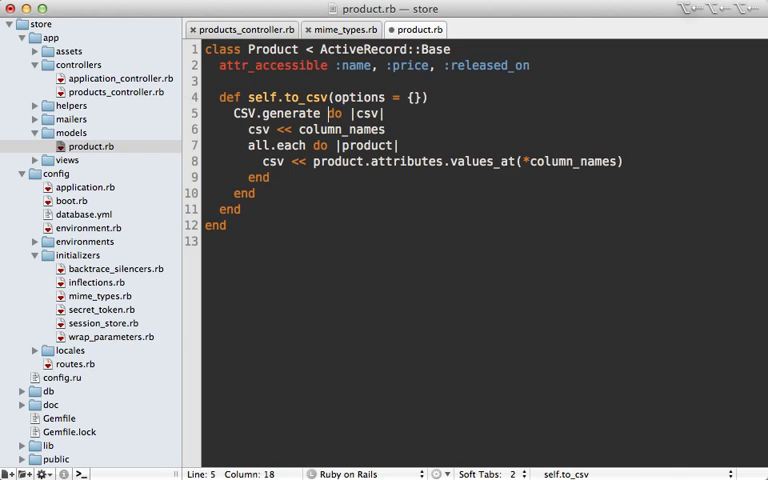
type("(options)")
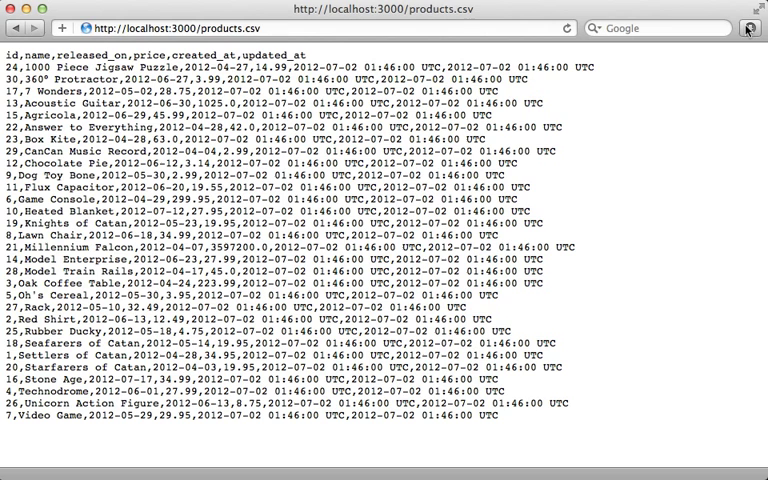
Step: Open Safari's downloads list from the products.csv page
left_click(749, 28)
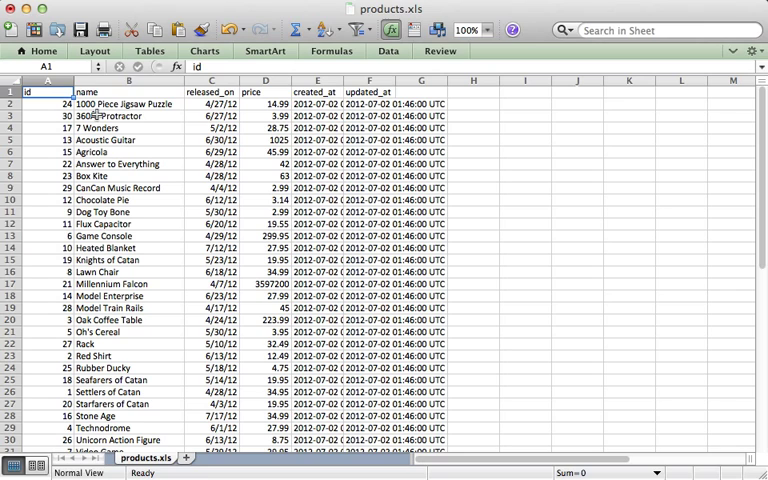
Step: Review products.xls in Excel, then return to products_controller.rb in TextMate
left_click(128, 115)
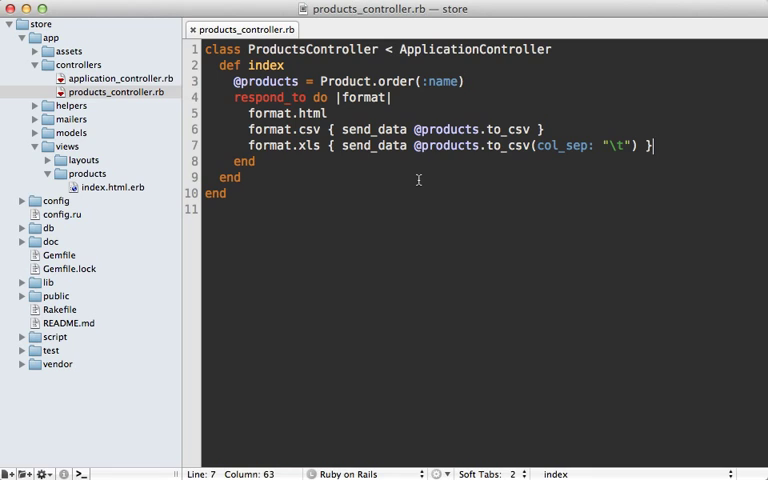
mouse_move(415, 174)
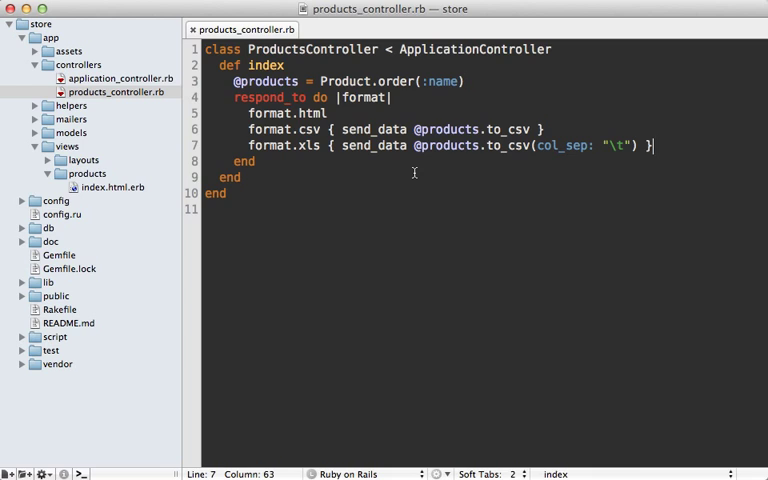
mouse_move(405, 174)
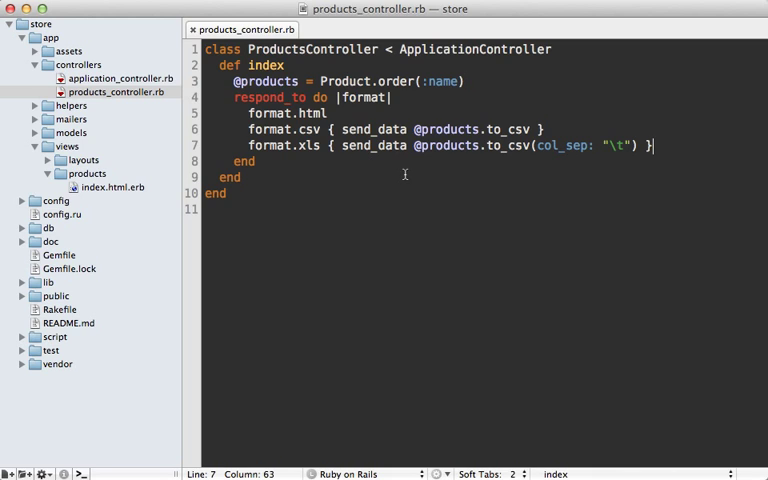
mouse_move(320, 147)
type("#")
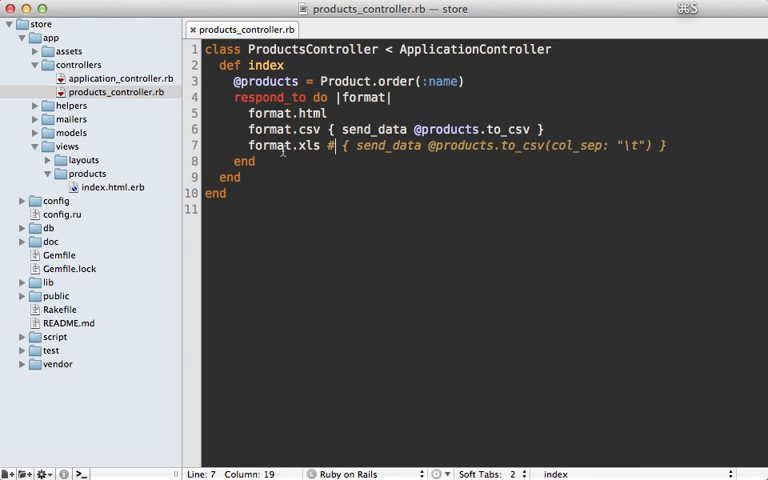
mouse_move(114, 160)
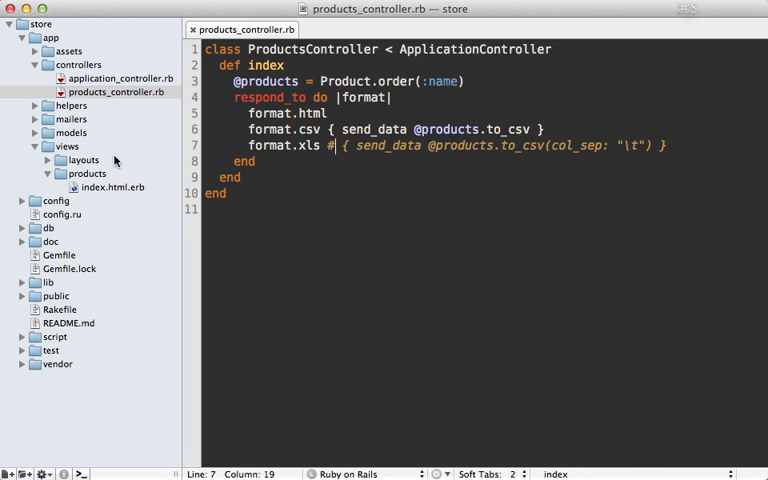
Step: Create a new file named index.xls.erb in the views/products folder
right_click(88, 173)
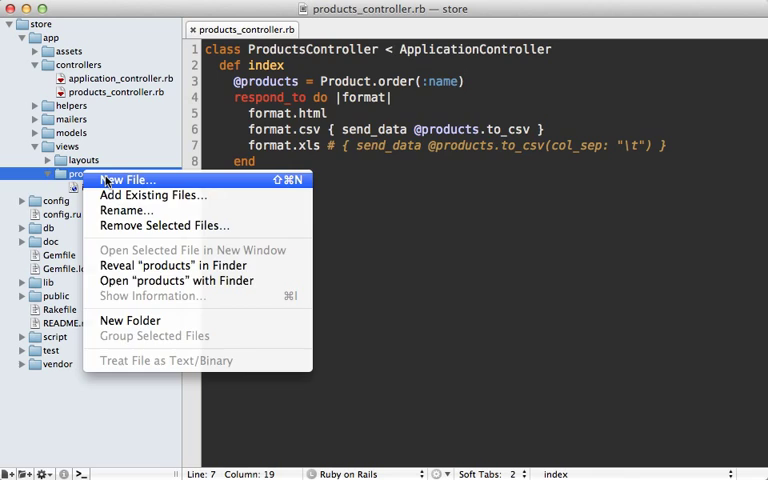
left_click(129, 180)
type("index.xls.e")
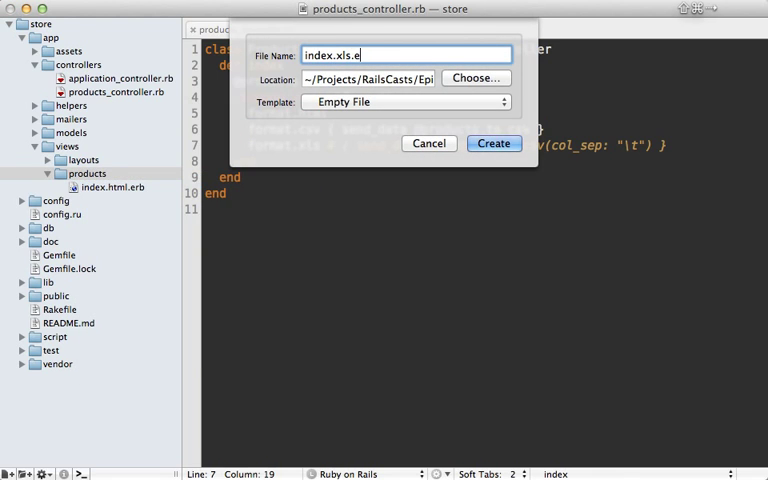
left_click(493, 143)
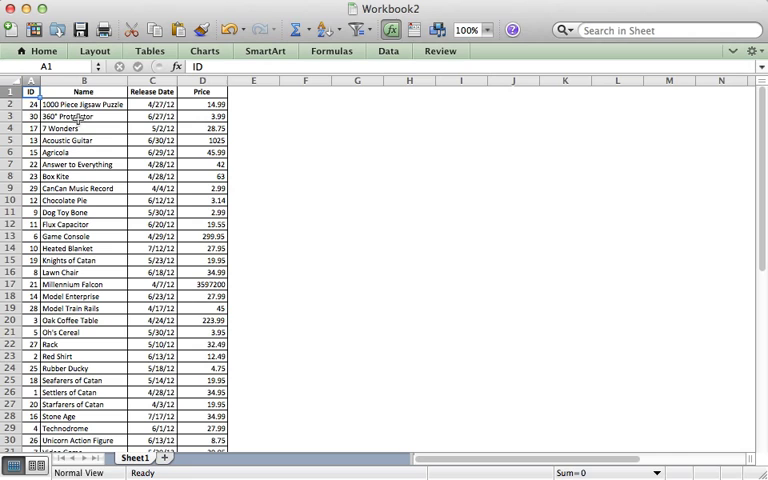
mouse_move(114, 119)
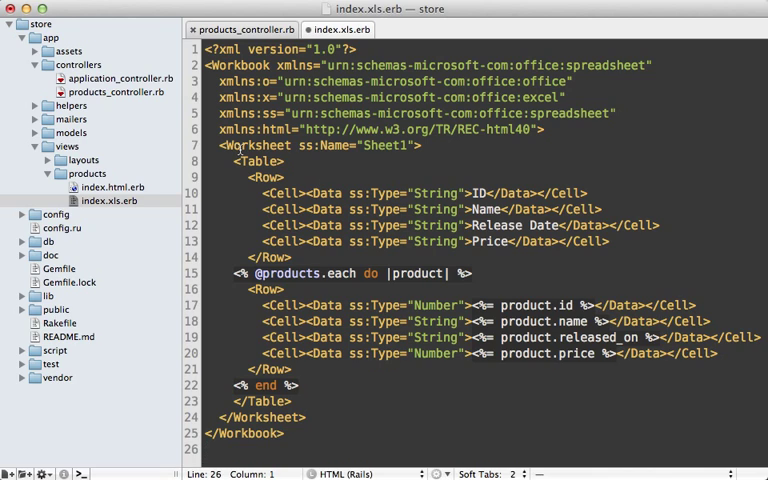
mouse_move(380, 254)
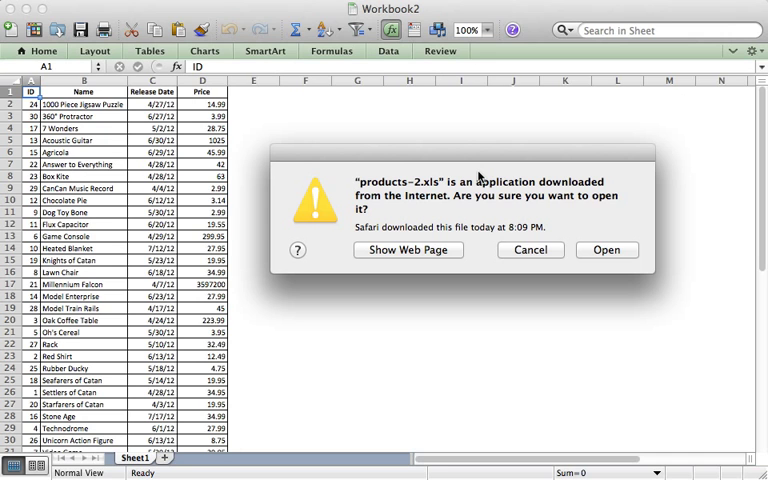
mouse_move(420, 223)
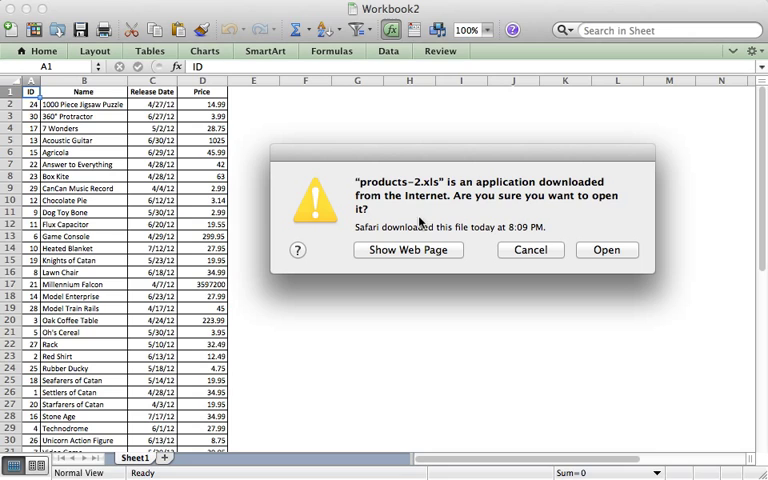
mouse_move(487, 228)
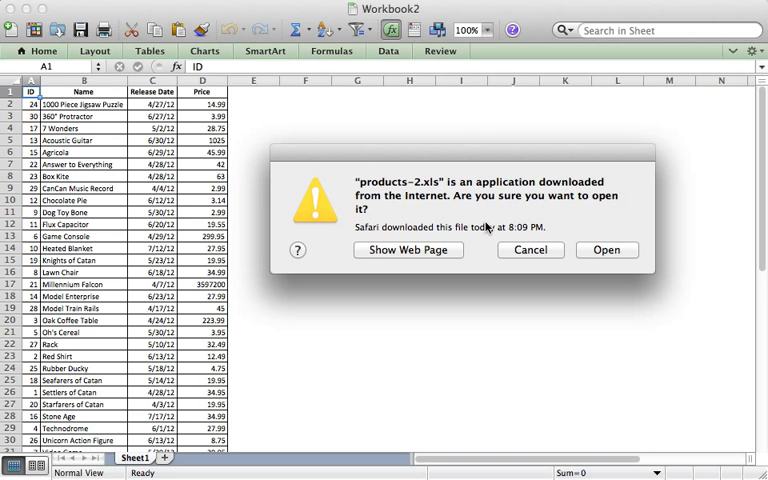
Step: Confirm opening products-2.xls past the internet-download warning
left_click(607, 250)
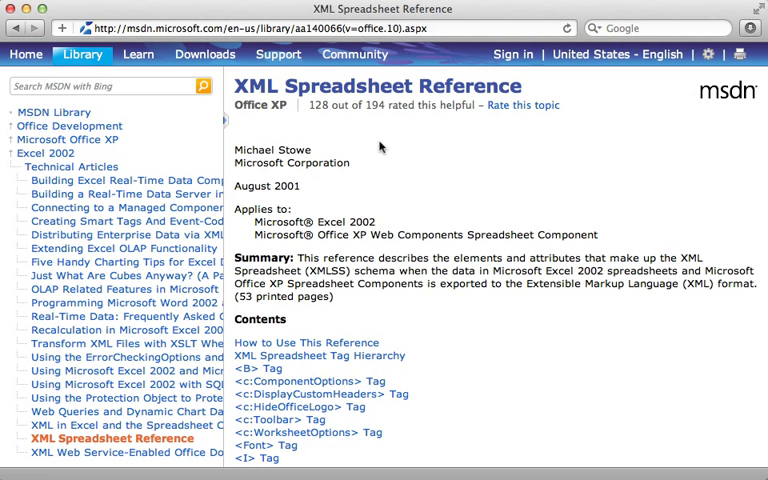
mouse_move(297, 117)
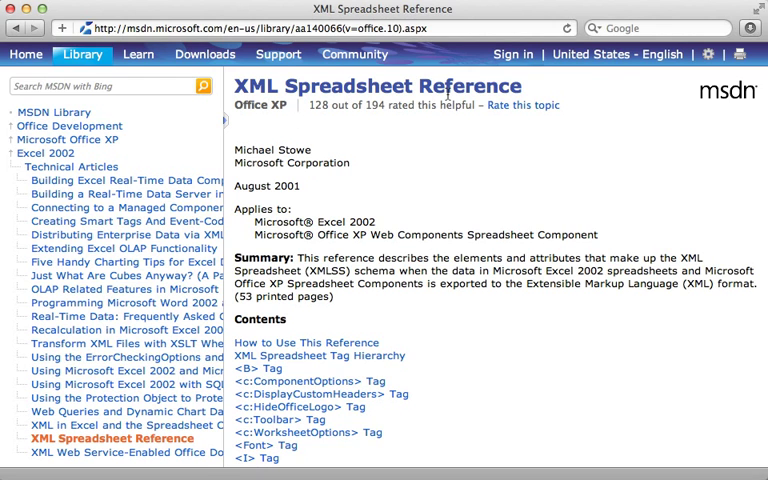
Step: Scroll through the MSDN XML Spreadsheet Reference's contents list of tags
scroll("down", 3)
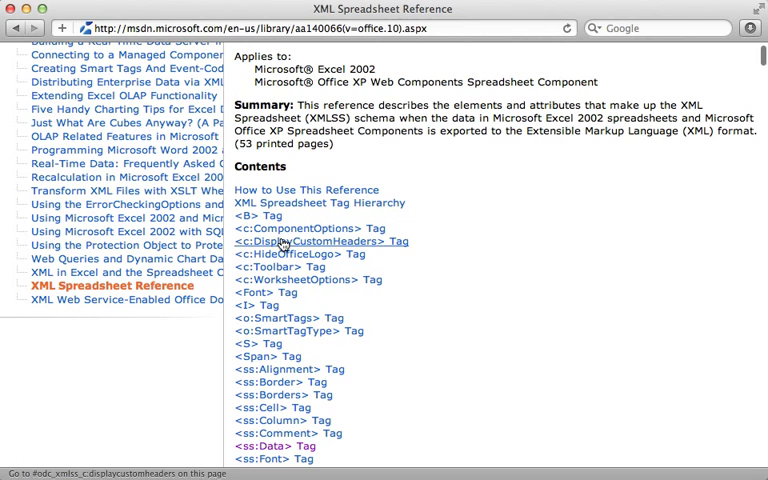
scroll("down", 3)
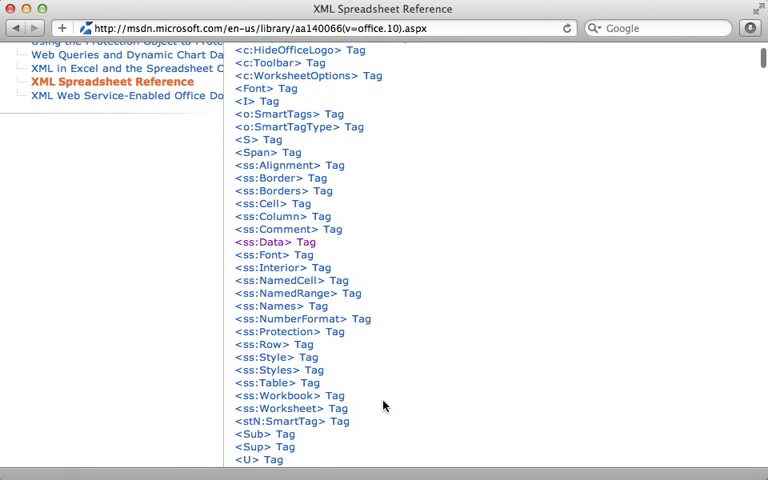
mouse_move(380, 367)
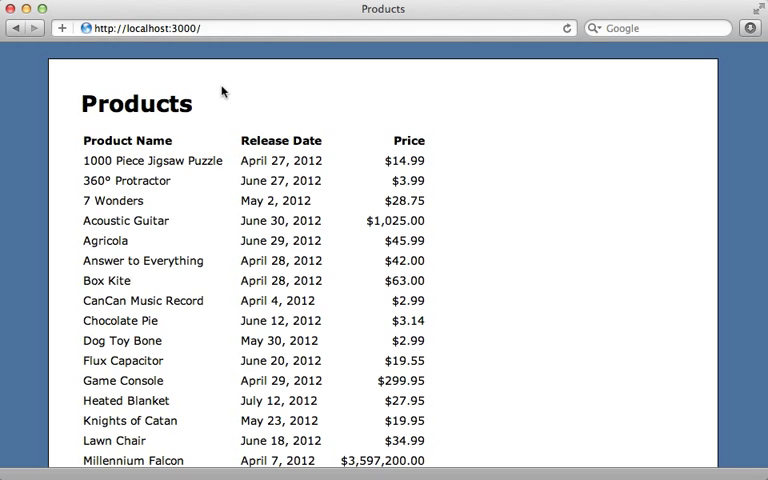
mouse_move(170, 133)
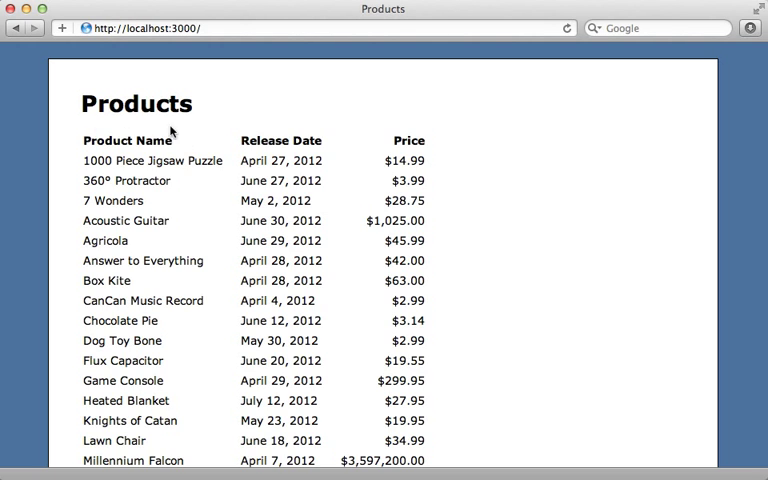
mouse_move(197, 133)
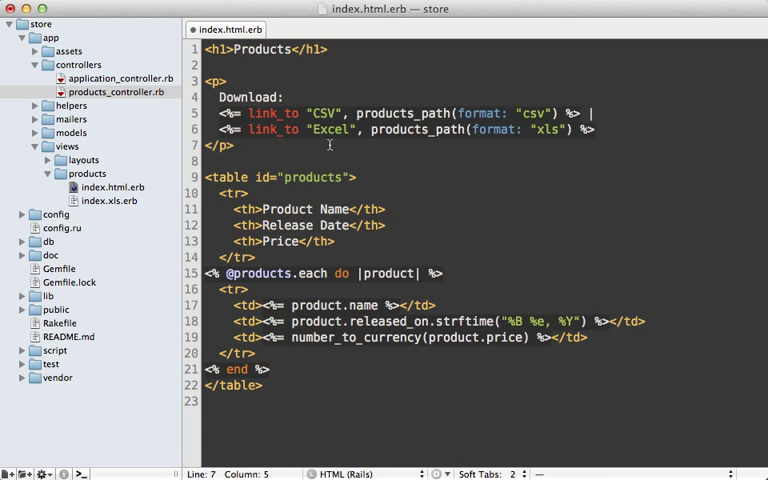
Step: Add a Download paragraph with CSV and Excel links to index.html.erb
left_click(567, 28)
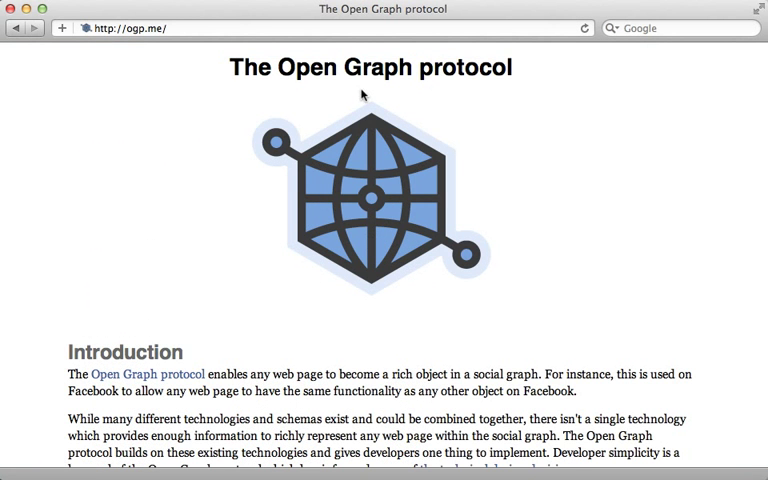
mouse_move(515, 235)
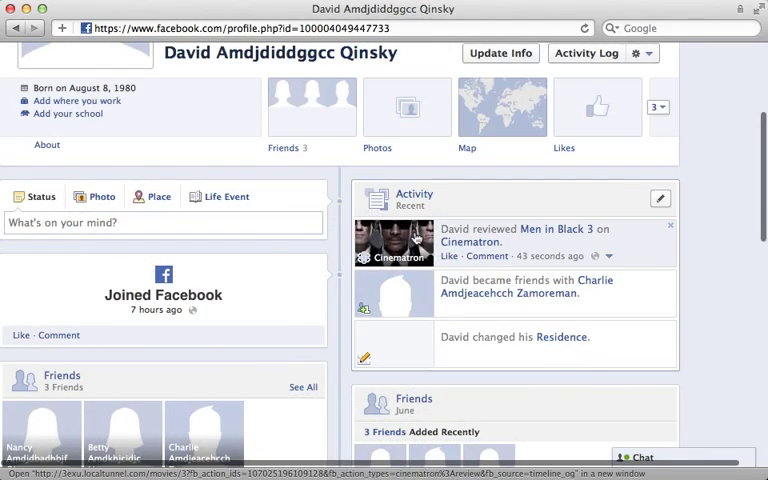
mouse_move(520, 242)
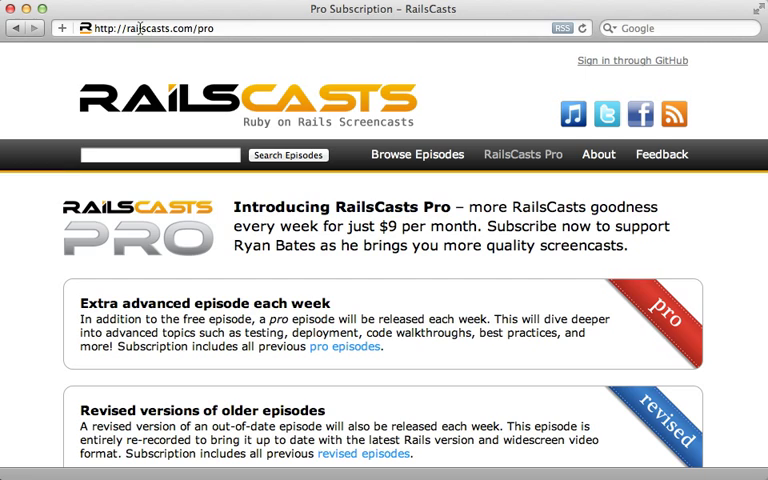
Step: Scroll down the RailsCasts Pro subscription page
scroll("down", 3)
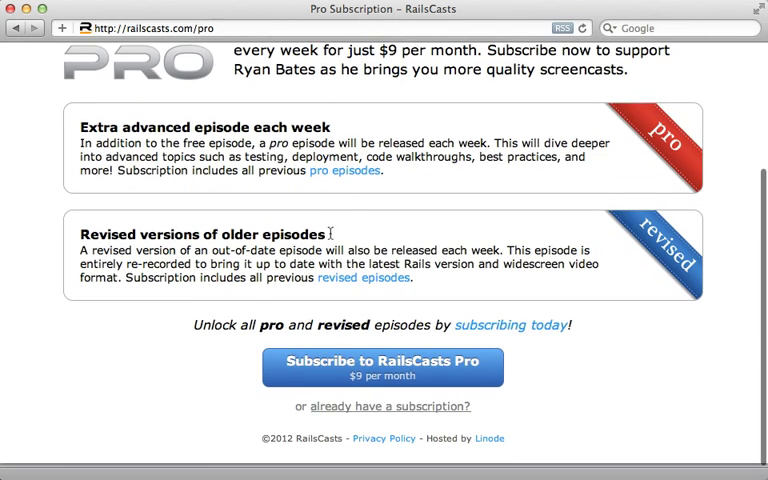